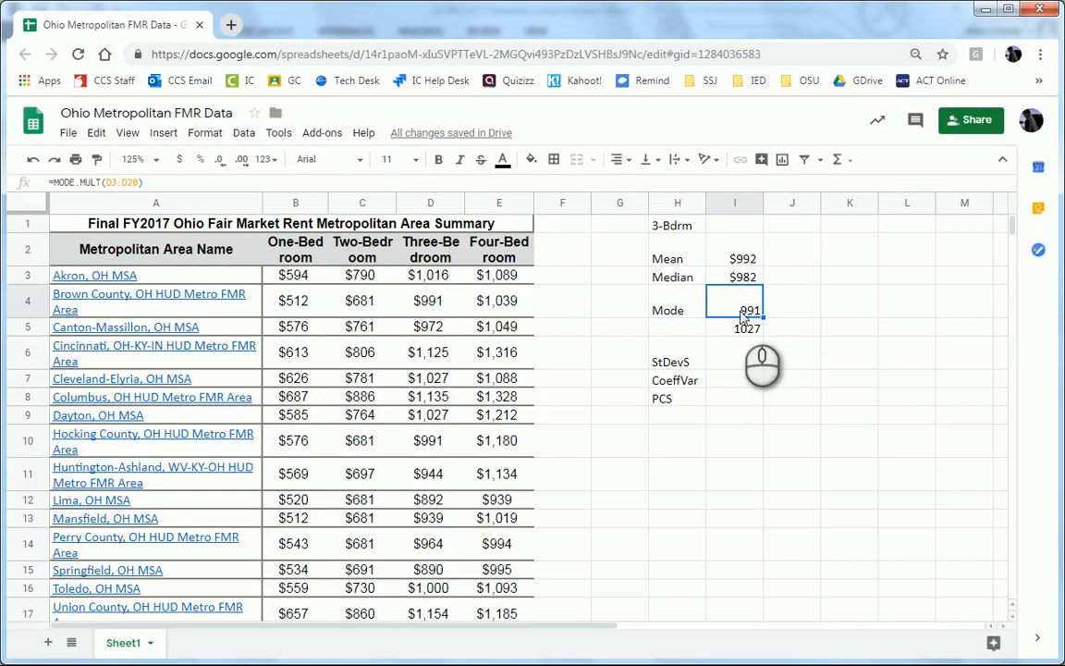
mouse_move(735, 307)
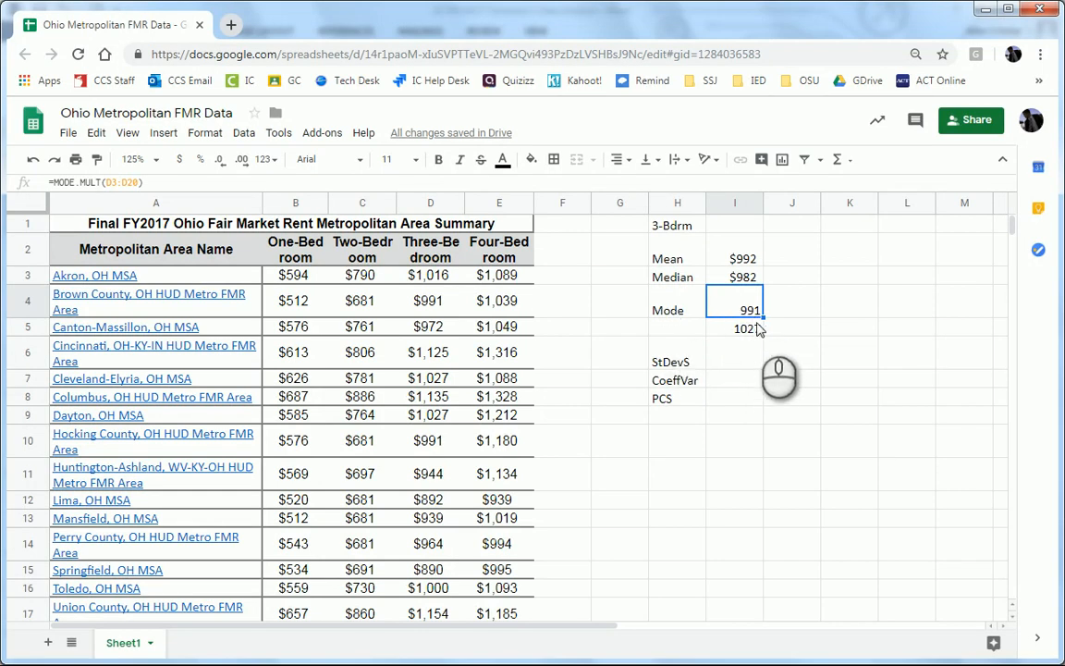
mouse_move(692, 423)
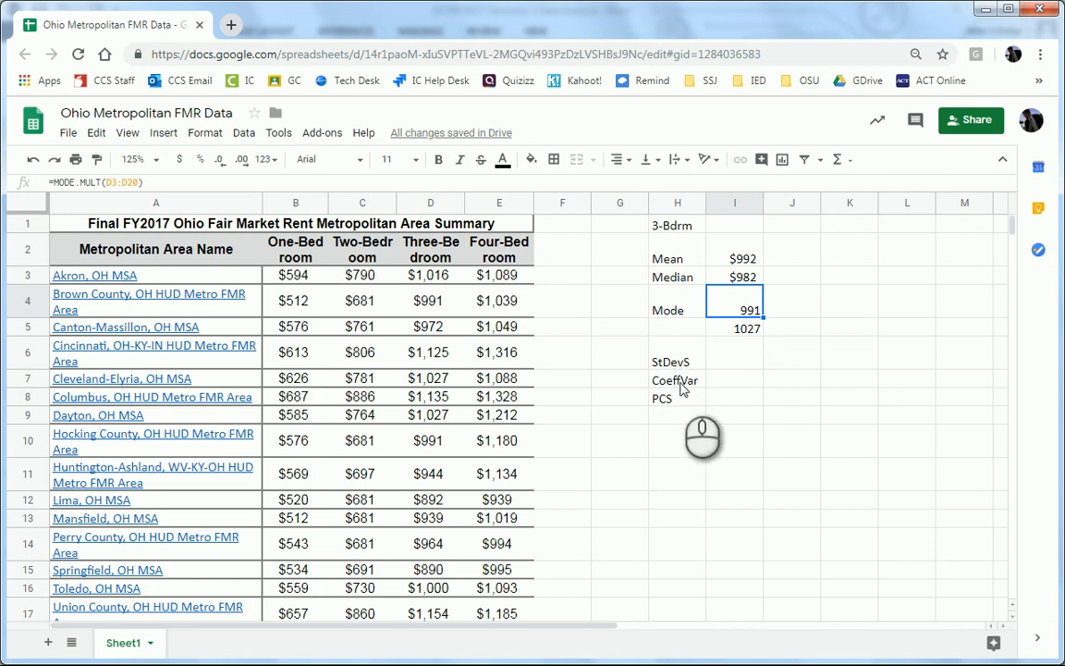
mouse_move(670, 408)
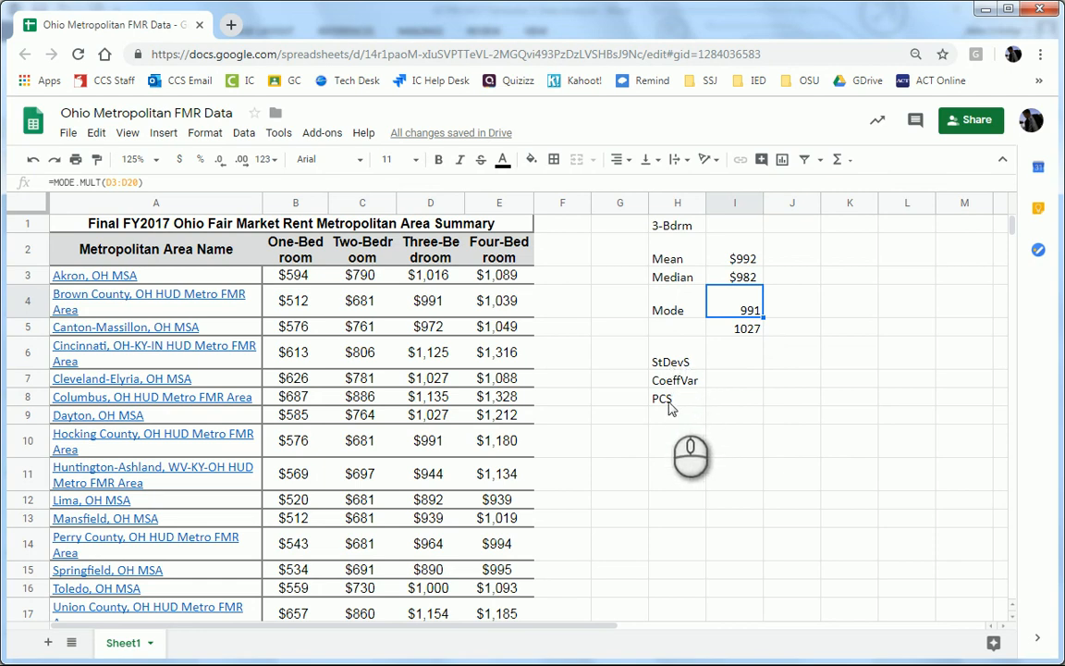
mouse_move(671, 407)
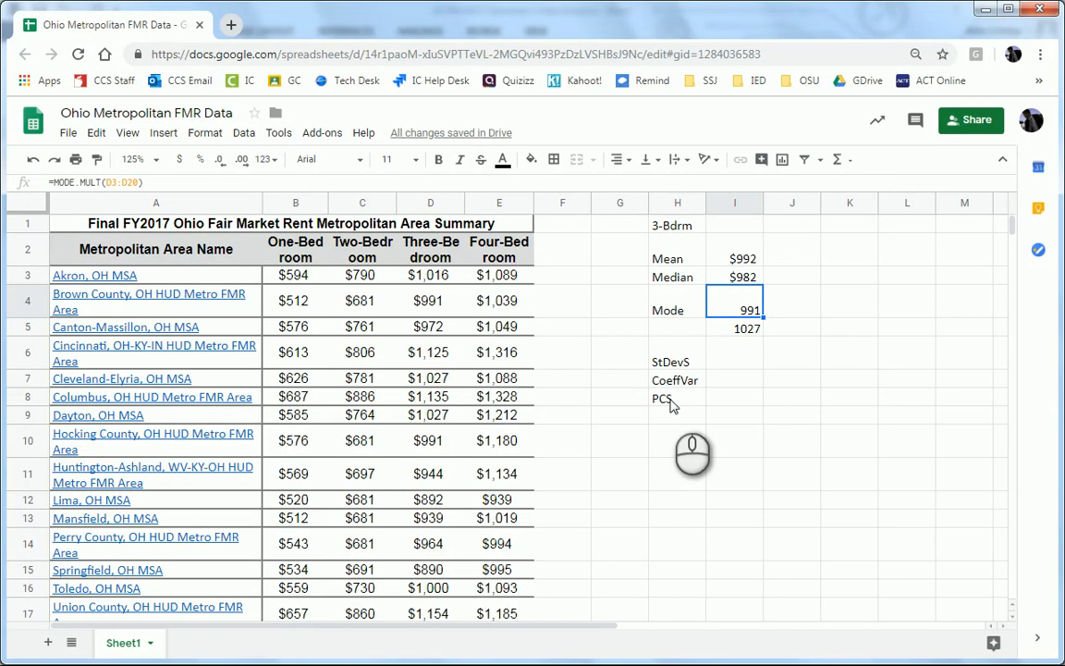
mouse_move(678, 407)
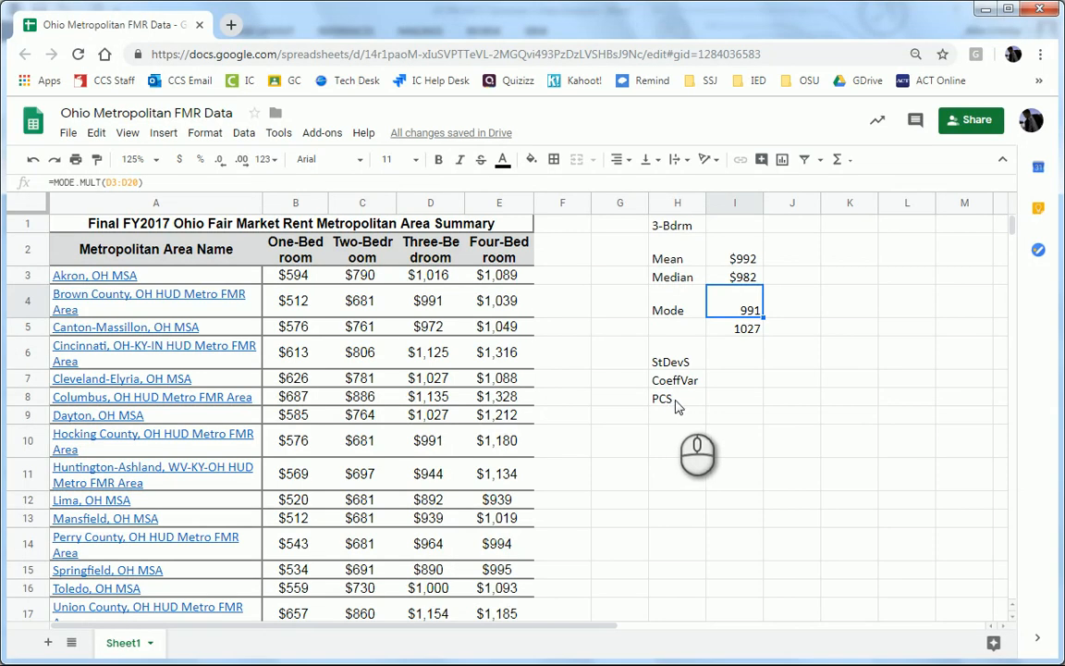
mouse_move(753, 417)
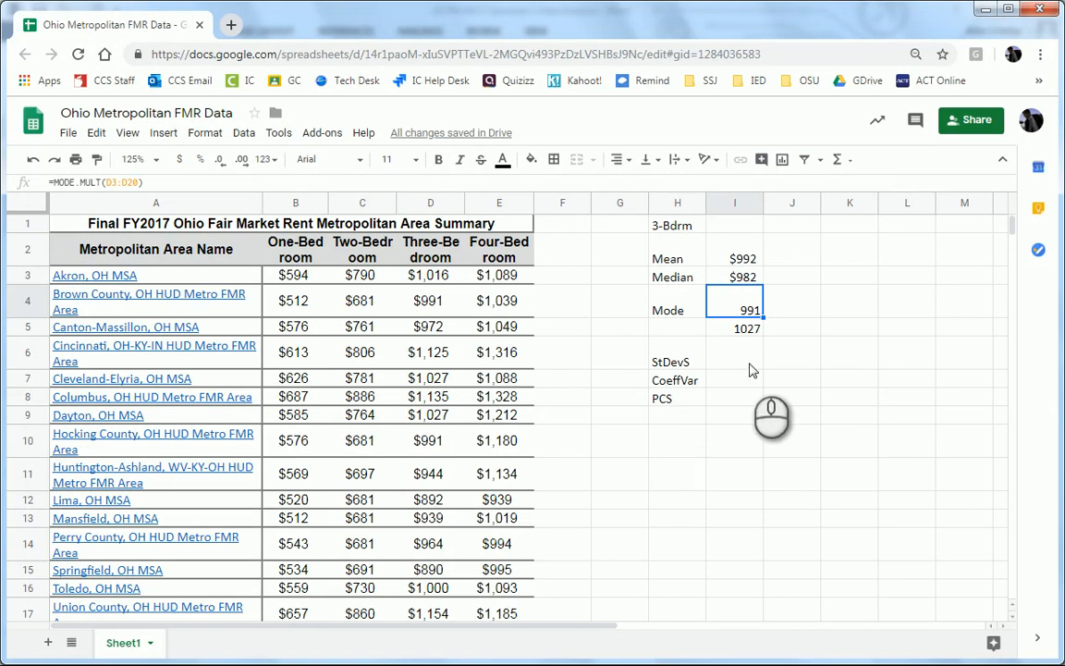
Step: Compute STDEV.S over the three-bedroom rents D3:D20 in I6, giving about 79.80
left_click(734, 352)
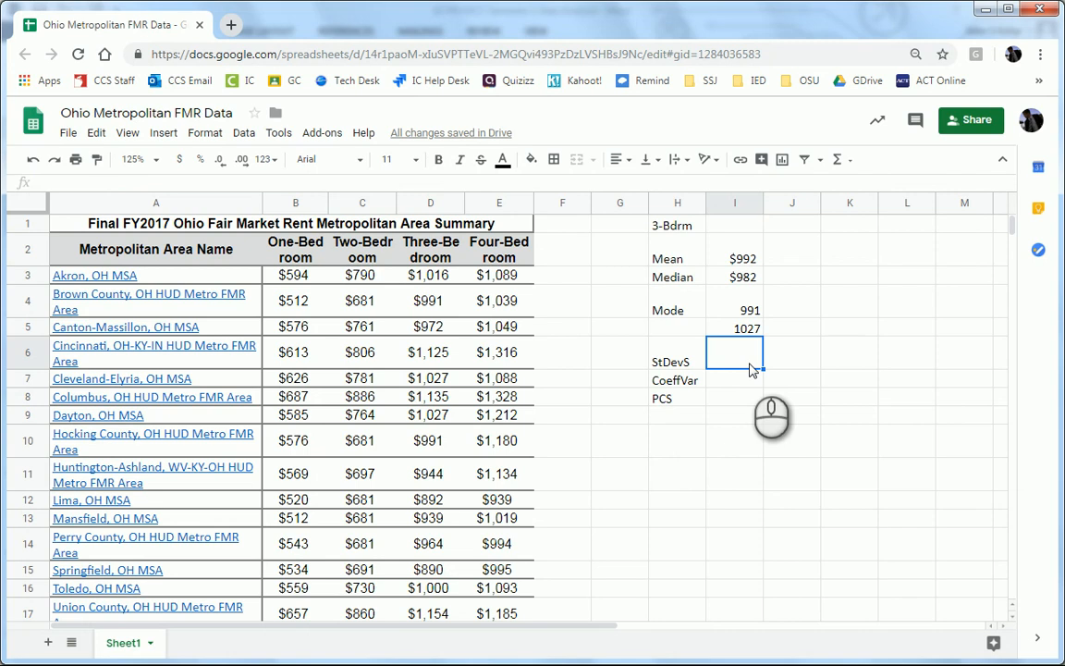
type("=")
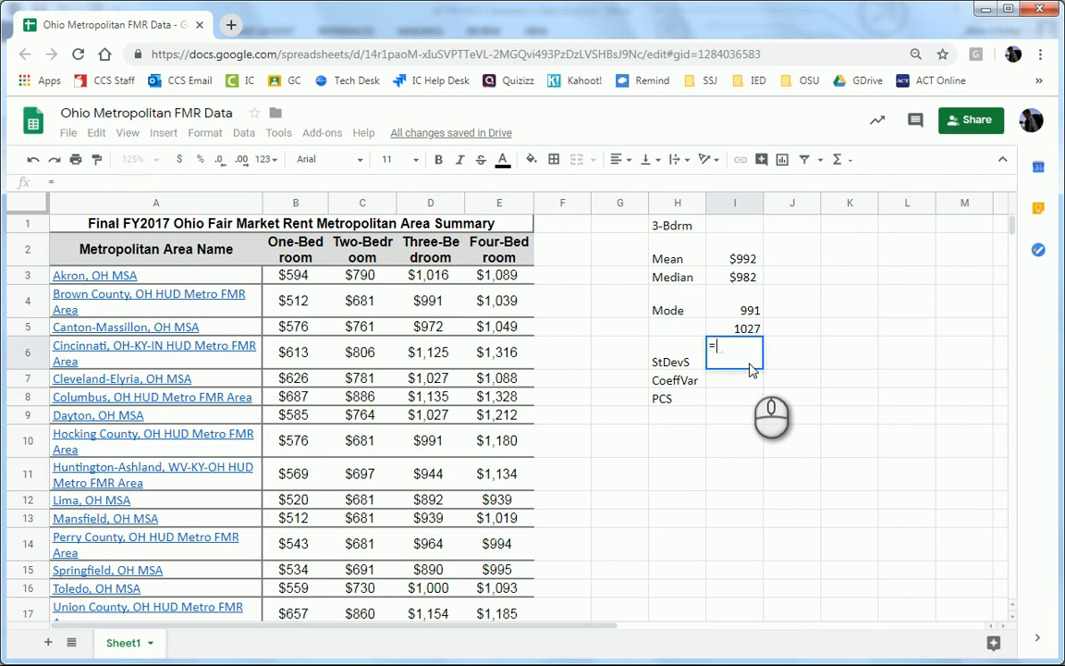
type("st")
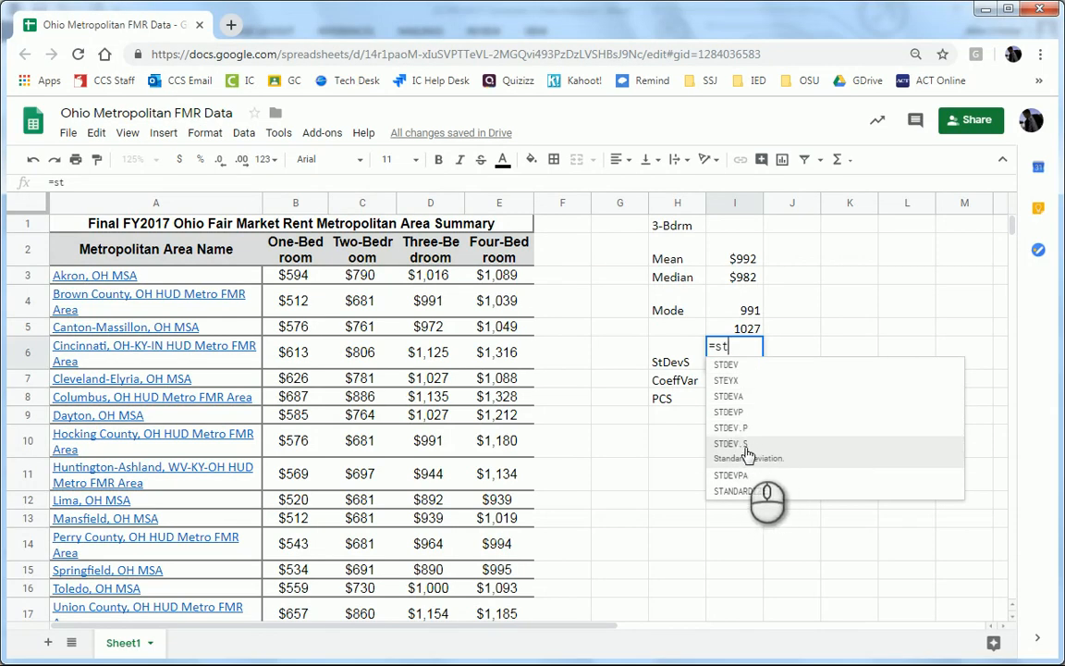
left_click(730, 443)
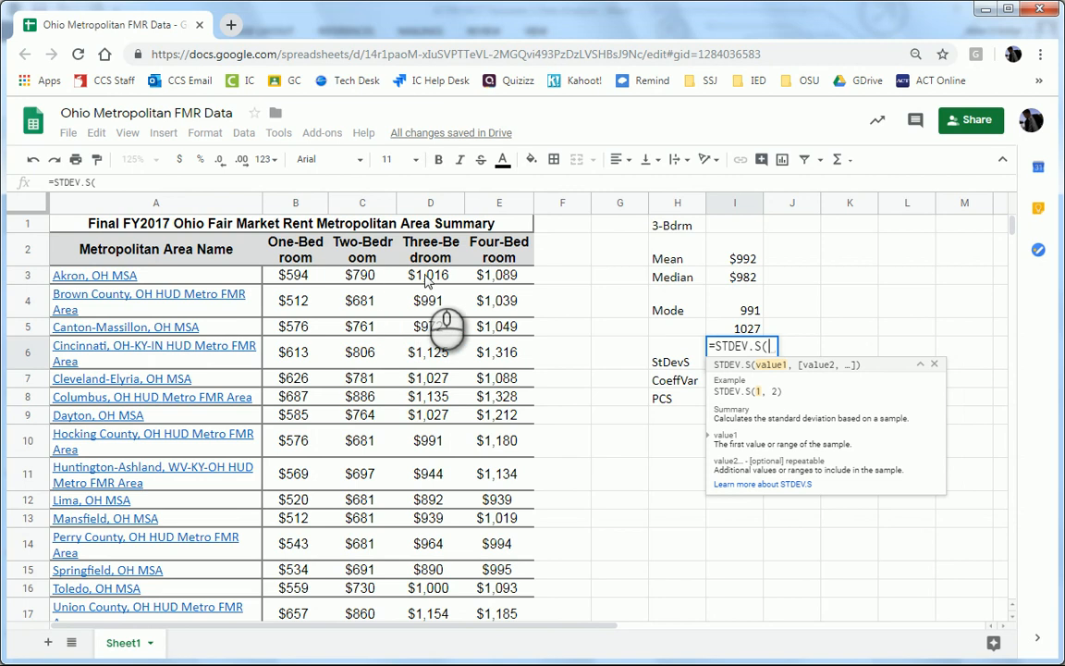
left_click_drag(430, 274, 430, 300)
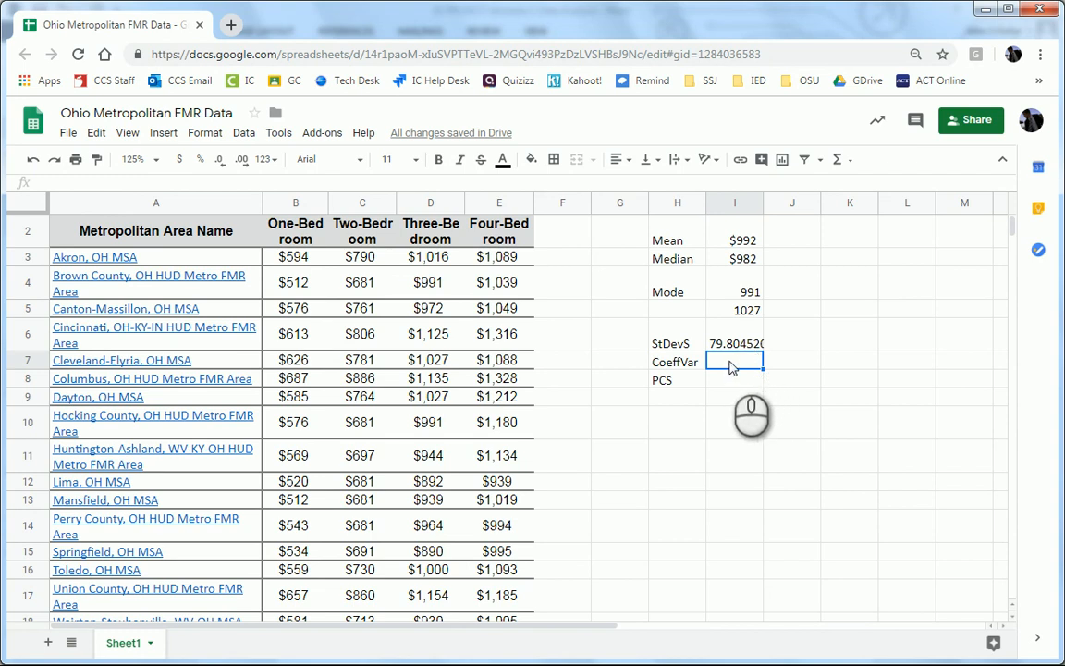
mouse_move(746, 275)
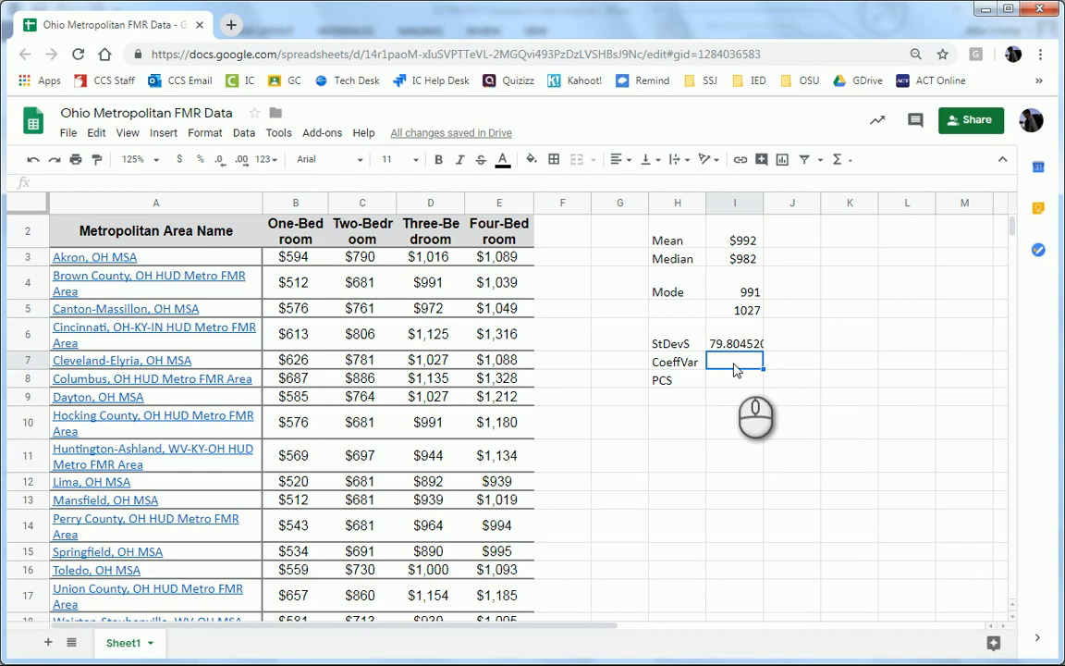
Step: Enter =I6/I2*100 in I7 for a coefficient of variation of about 8.045
type("=")
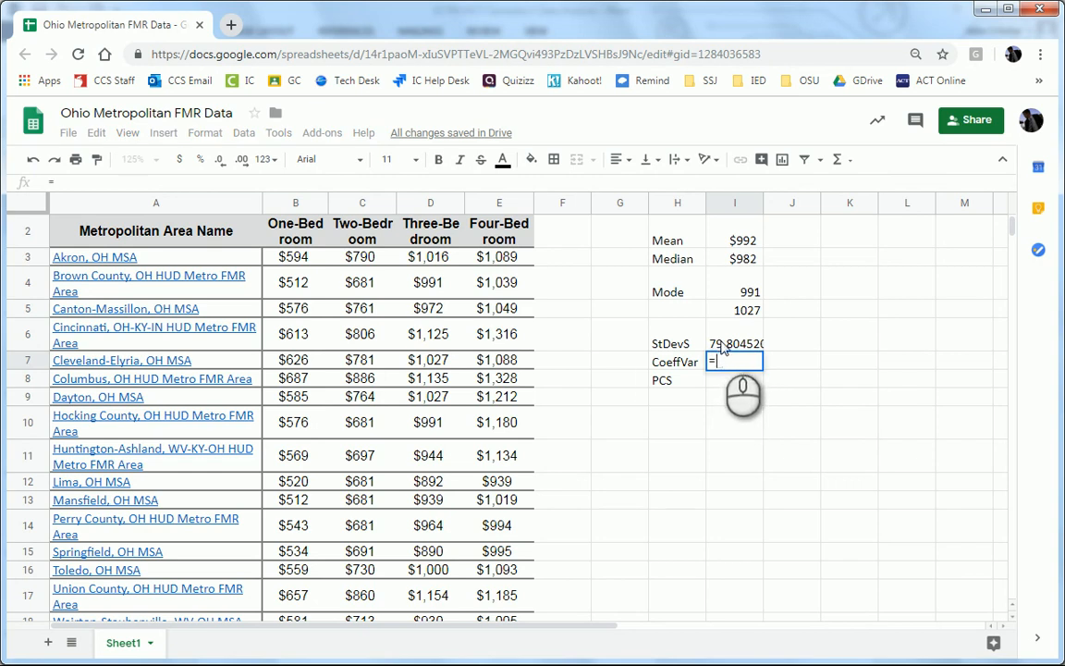
type("=I6")
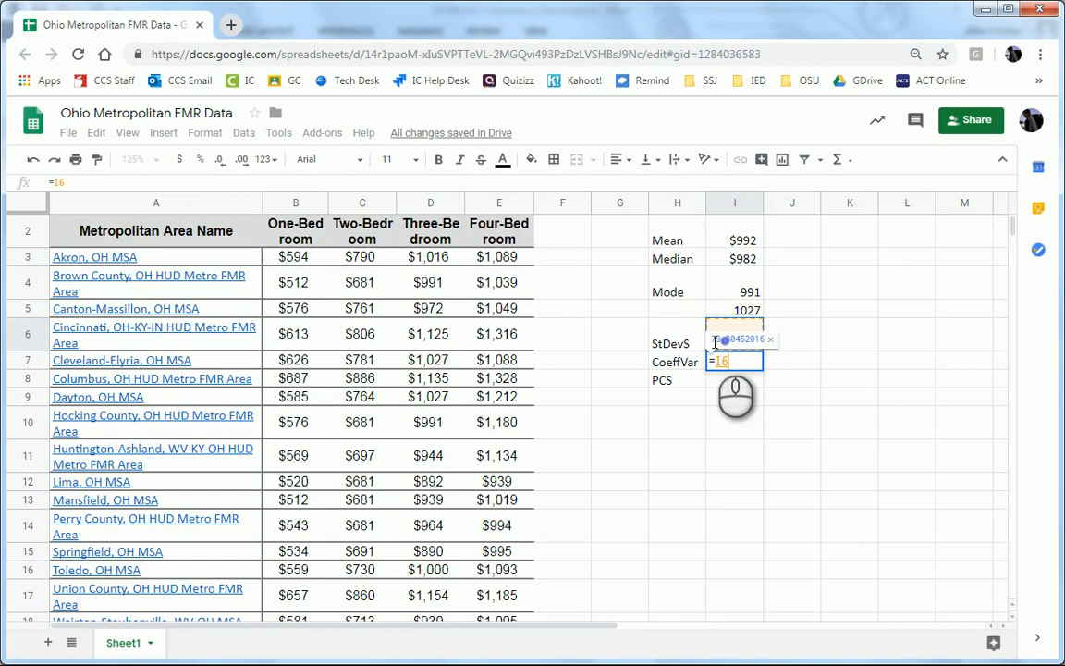
type("/")
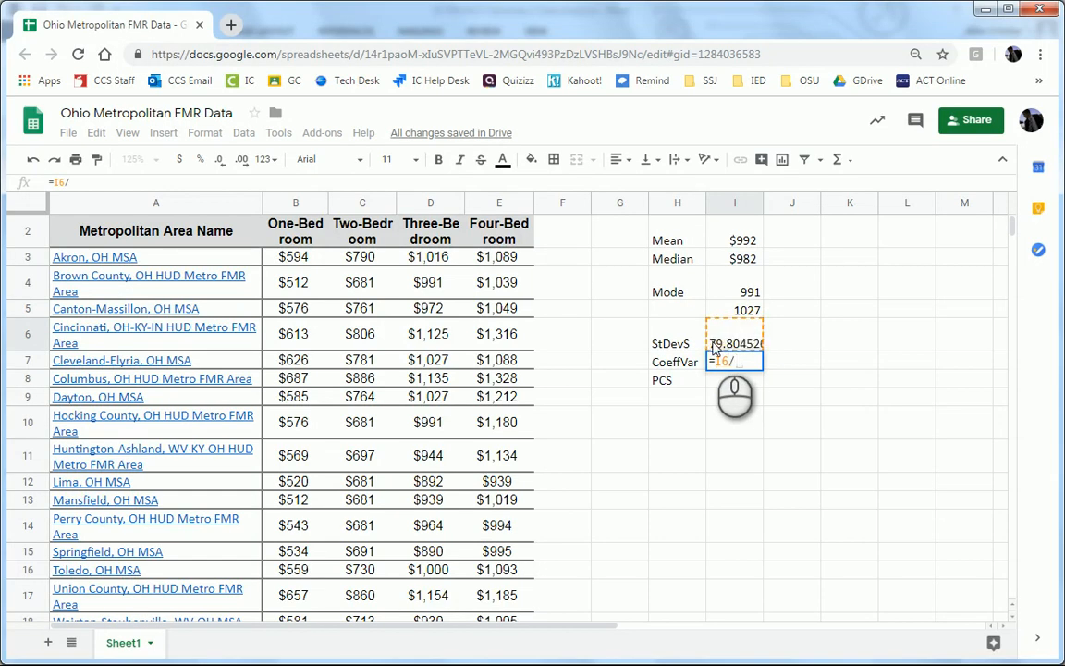
left_click(735, 239)
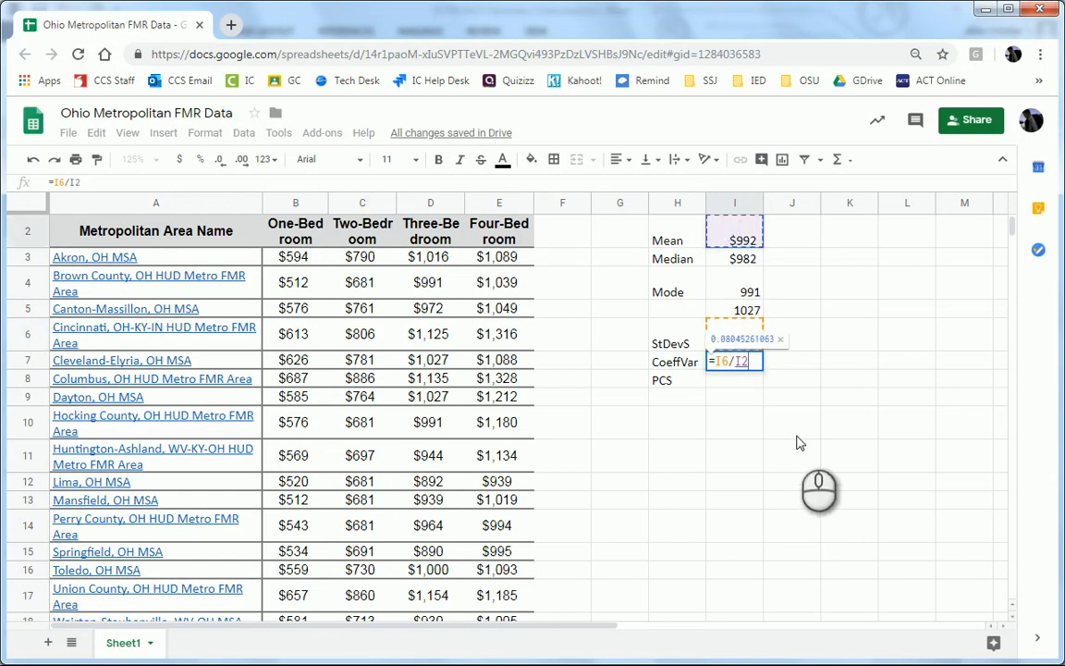
type("*100")
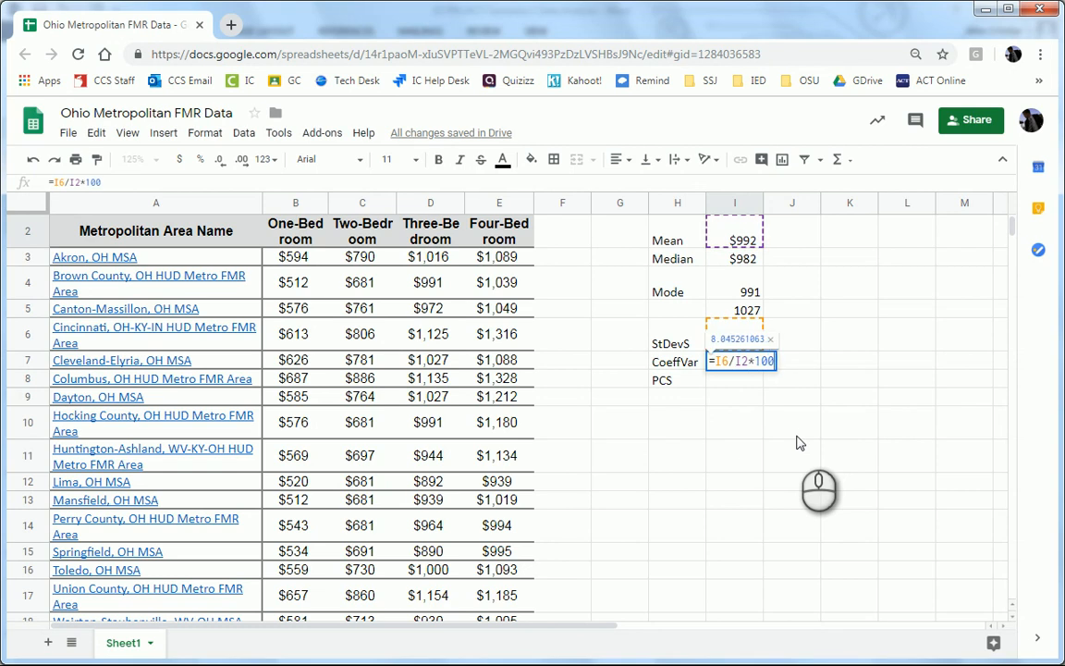
mouse_move(764, 388)
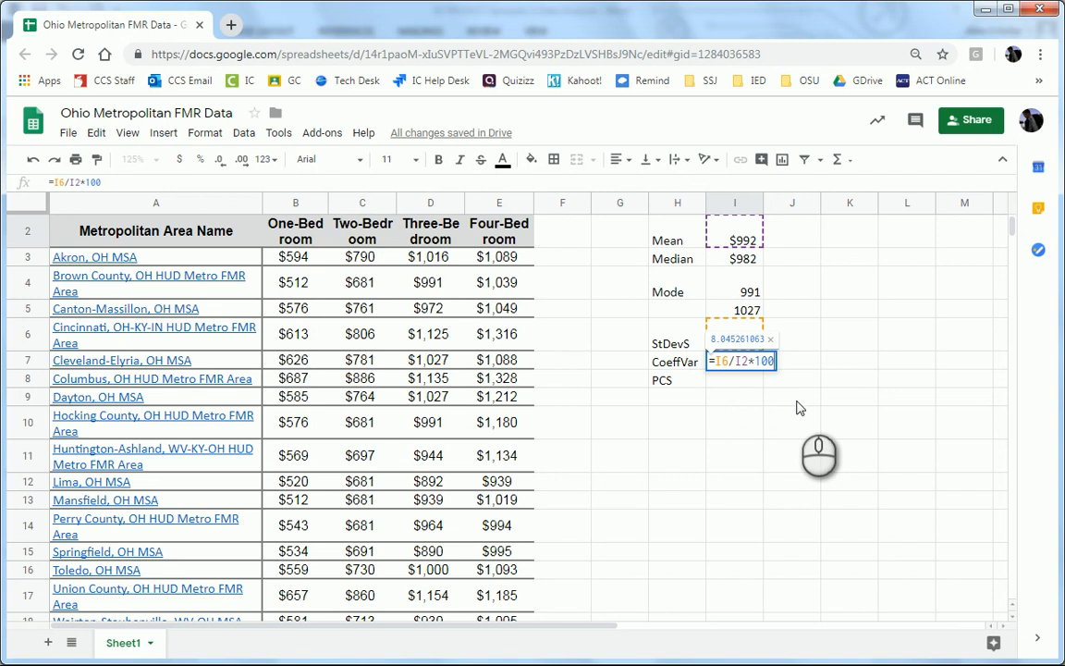
key("enter")
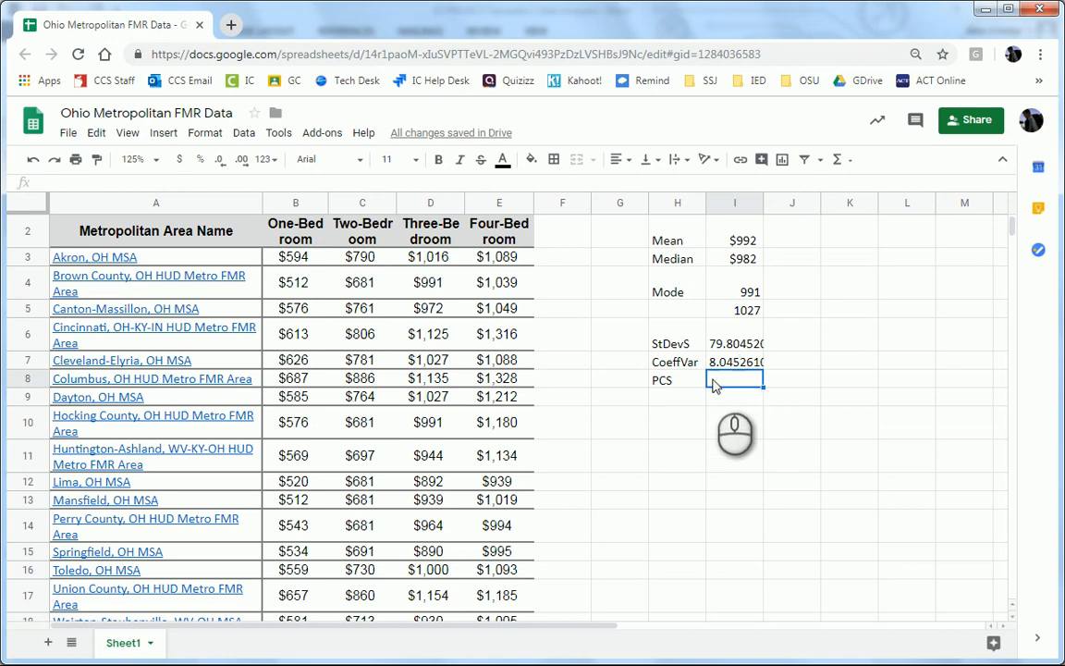
mouse_move(726, 386)
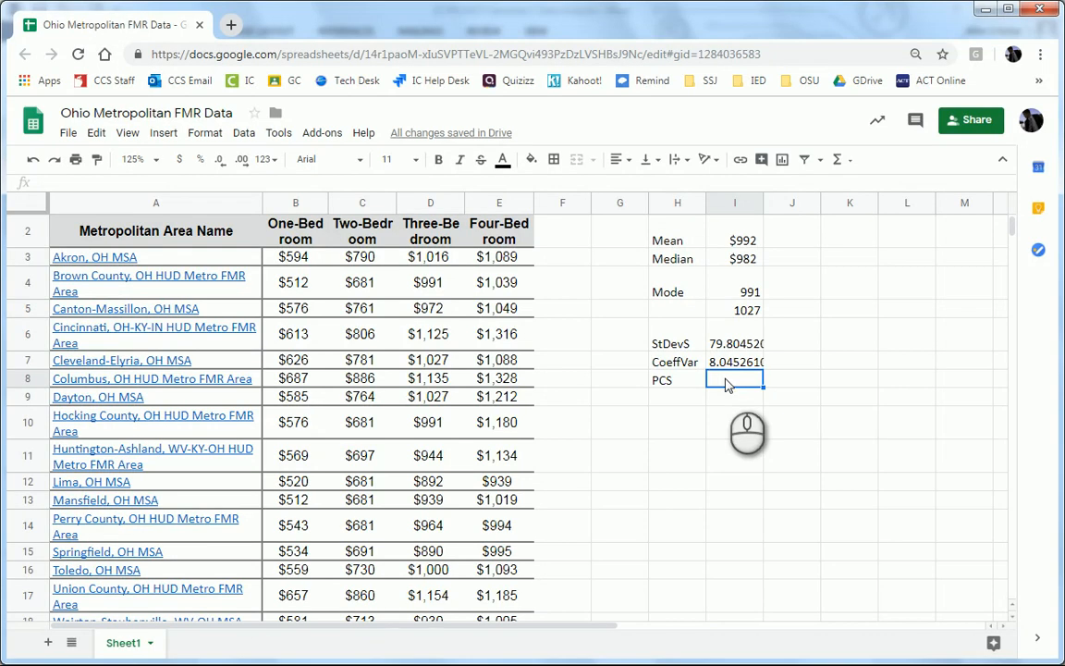
Step: Enter =(I2-I3)/I6*3 in I8 for a Pearson skewness of about 0.3926
type("(")
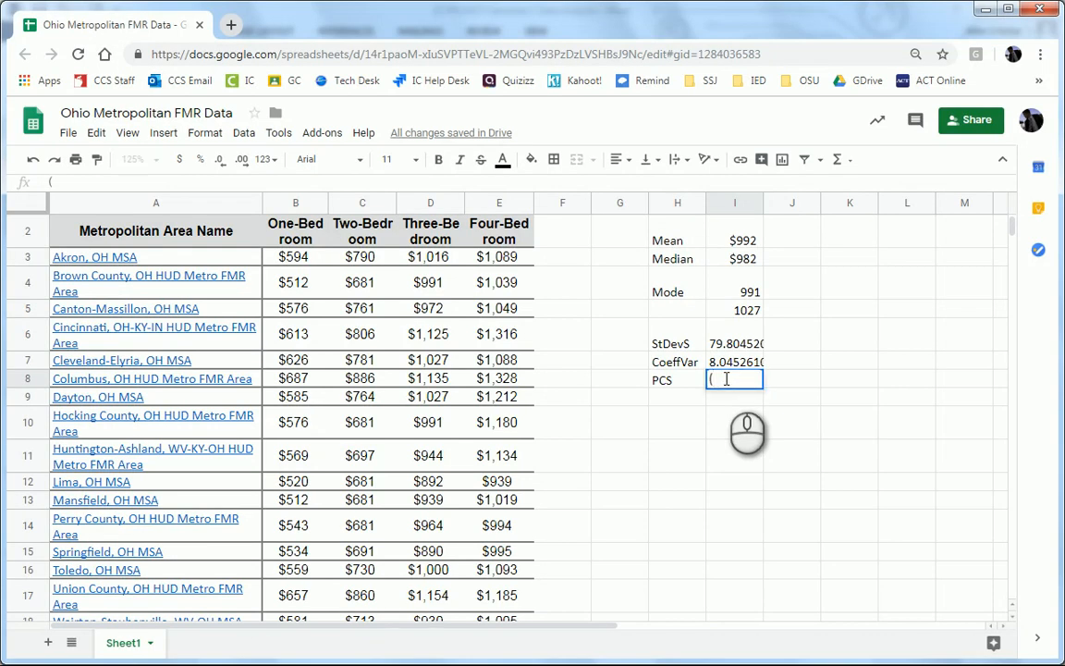
left_click(735, 239)
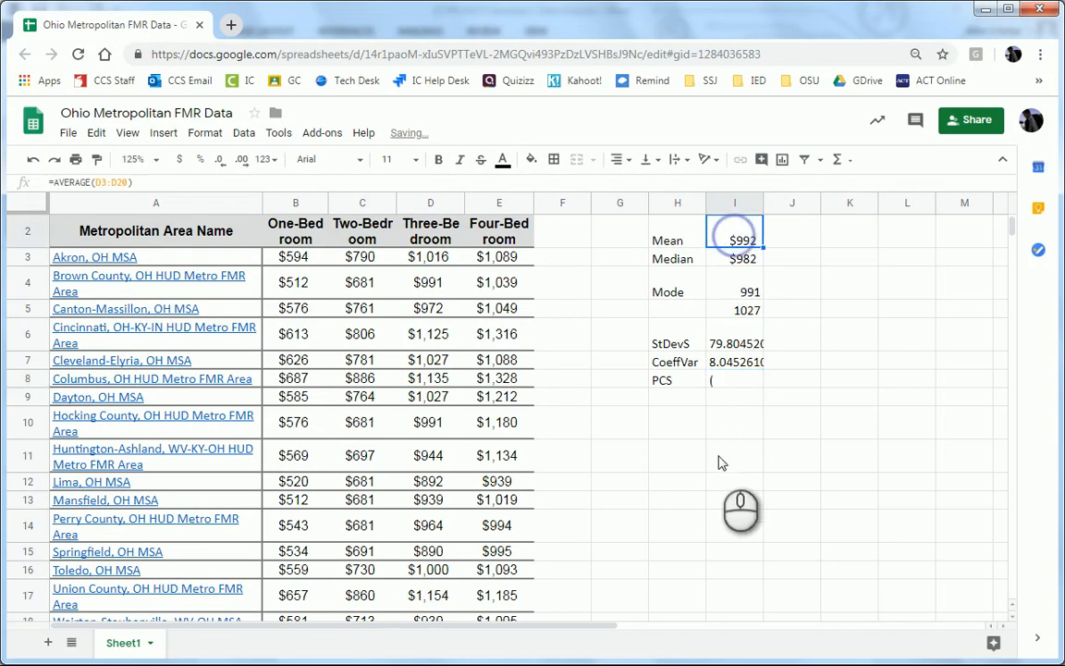
left_click(735, 380)
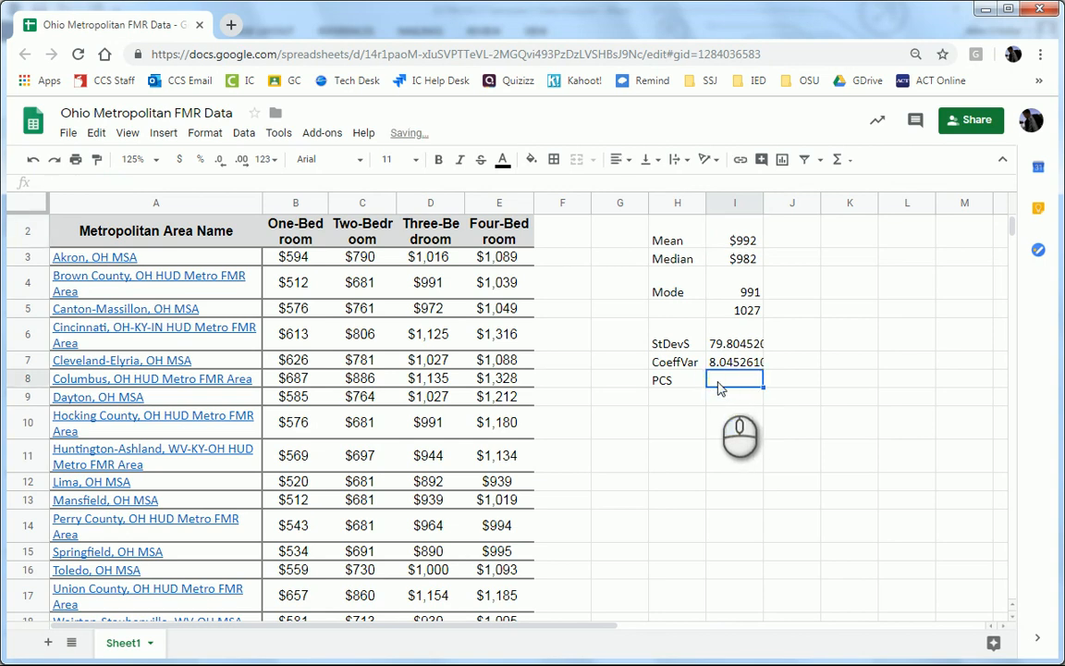
type("=")
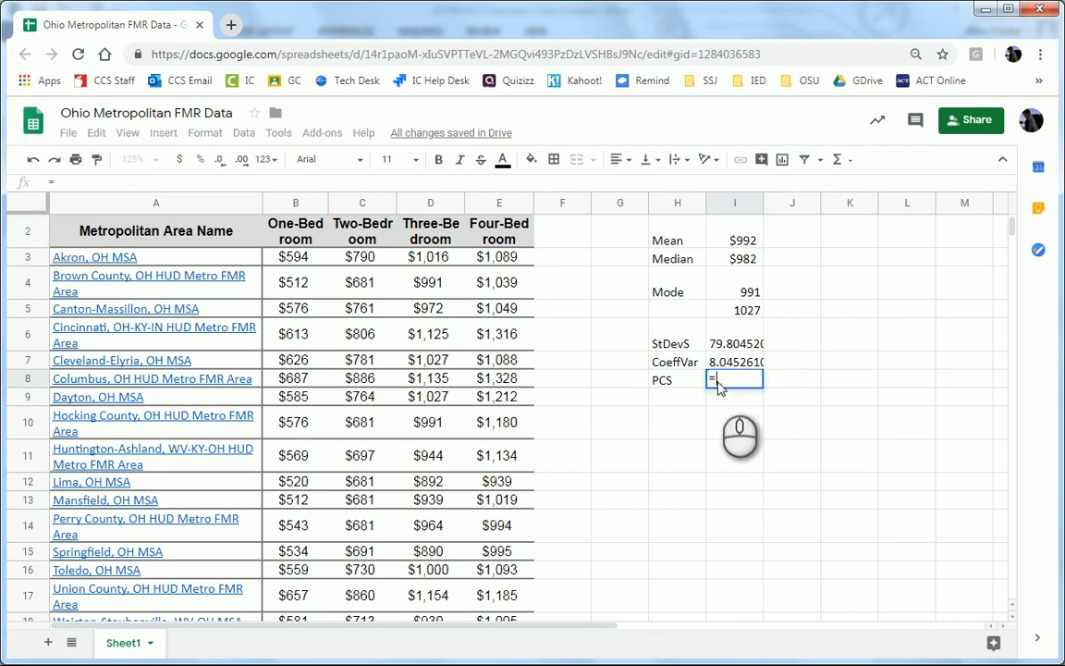
type("(")
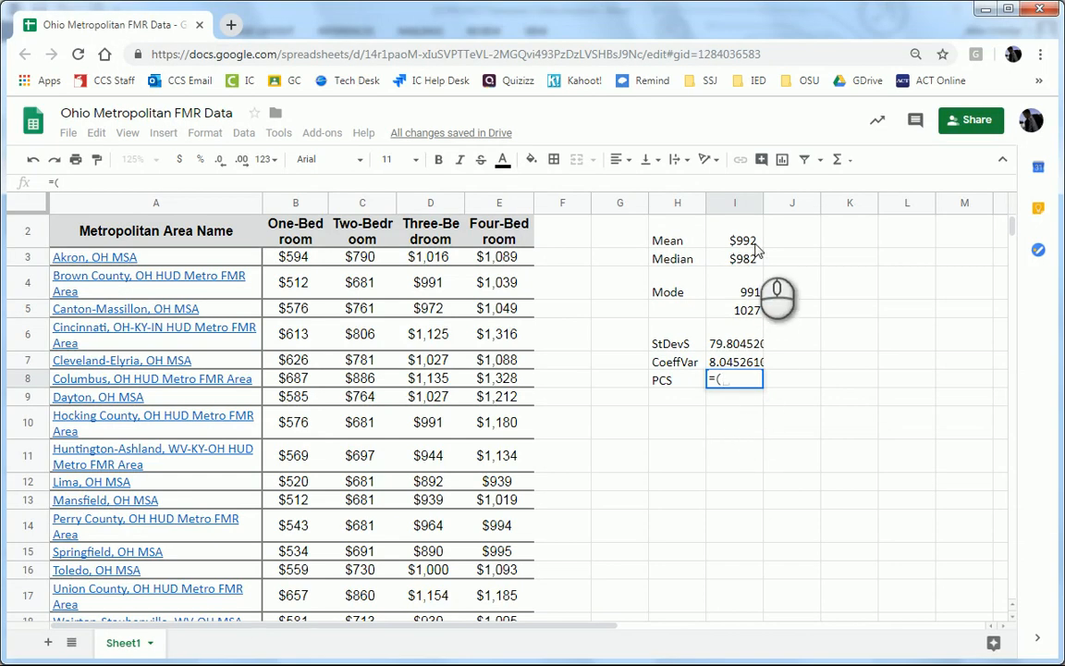
left_click(735, 240)
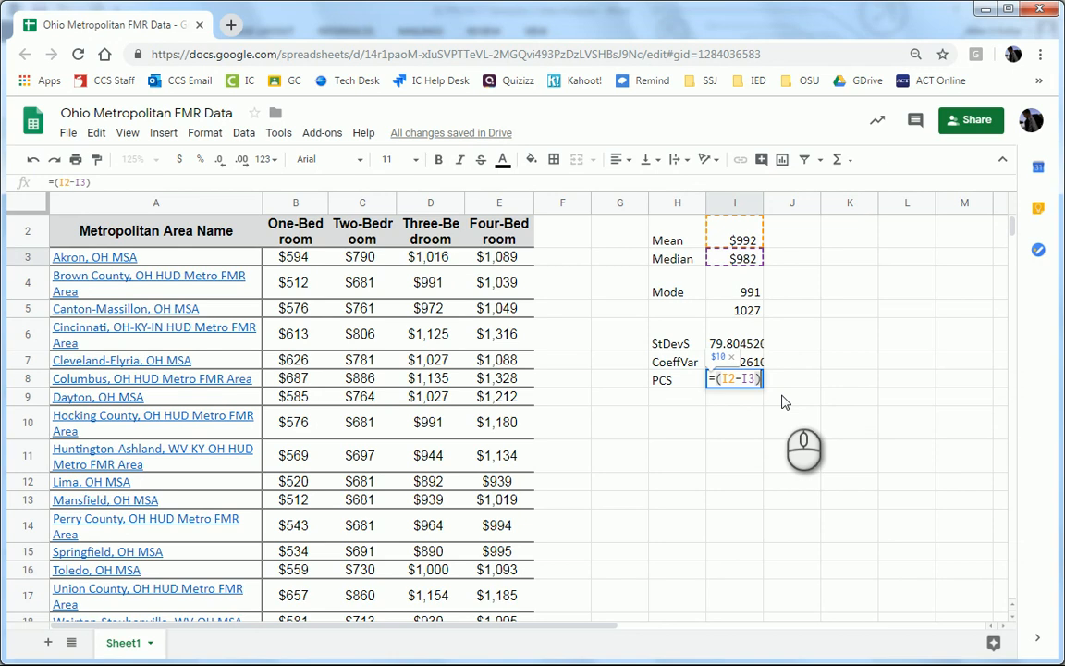
type("/I6")
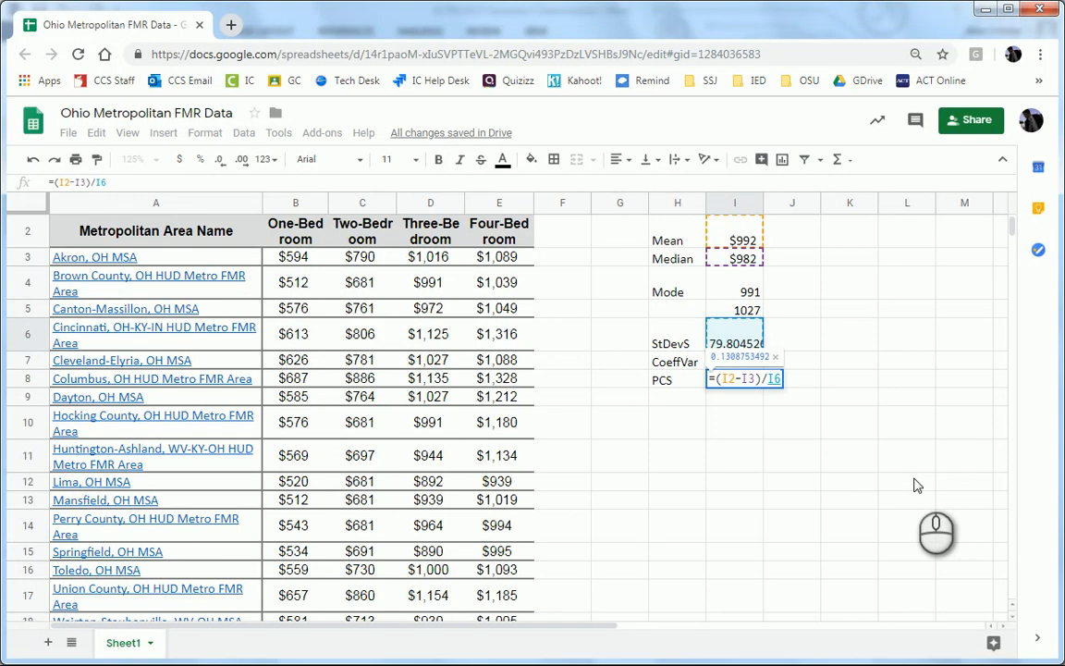
type("*3")
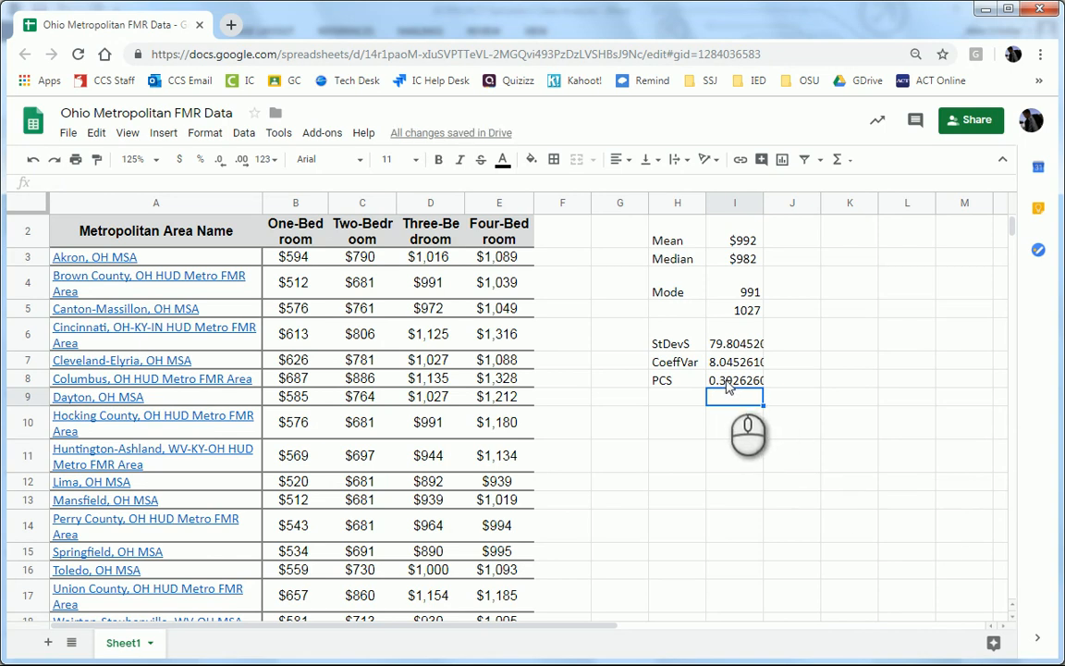
Step: Note 'slightly skewed positive' in J8 beside the skewness value
left_click(793, 380)
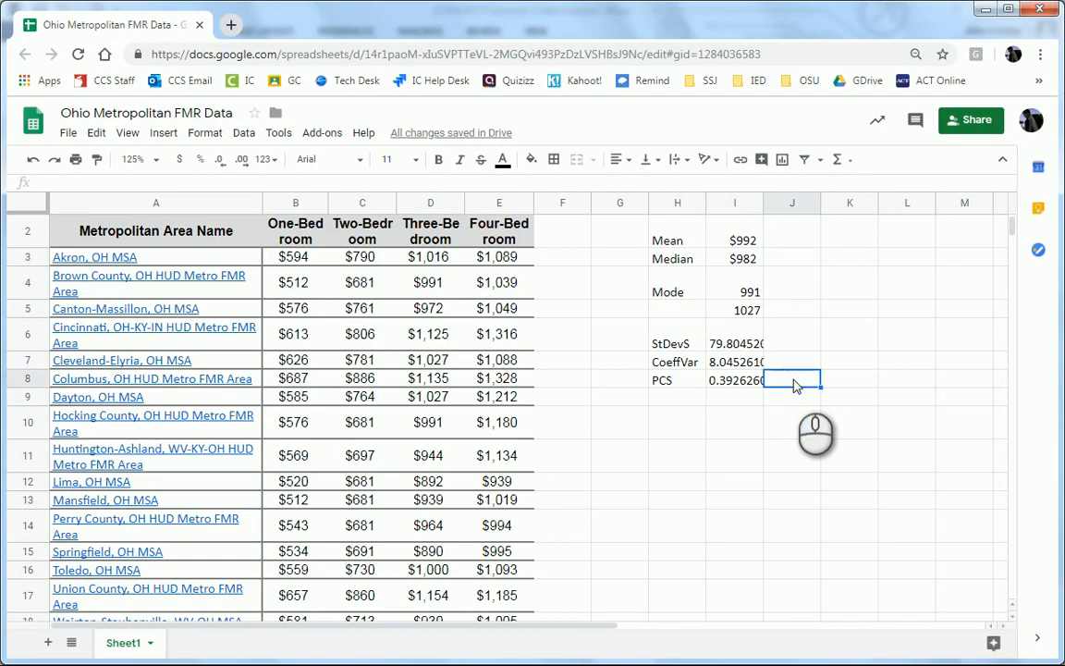
type("slightly skewed po")
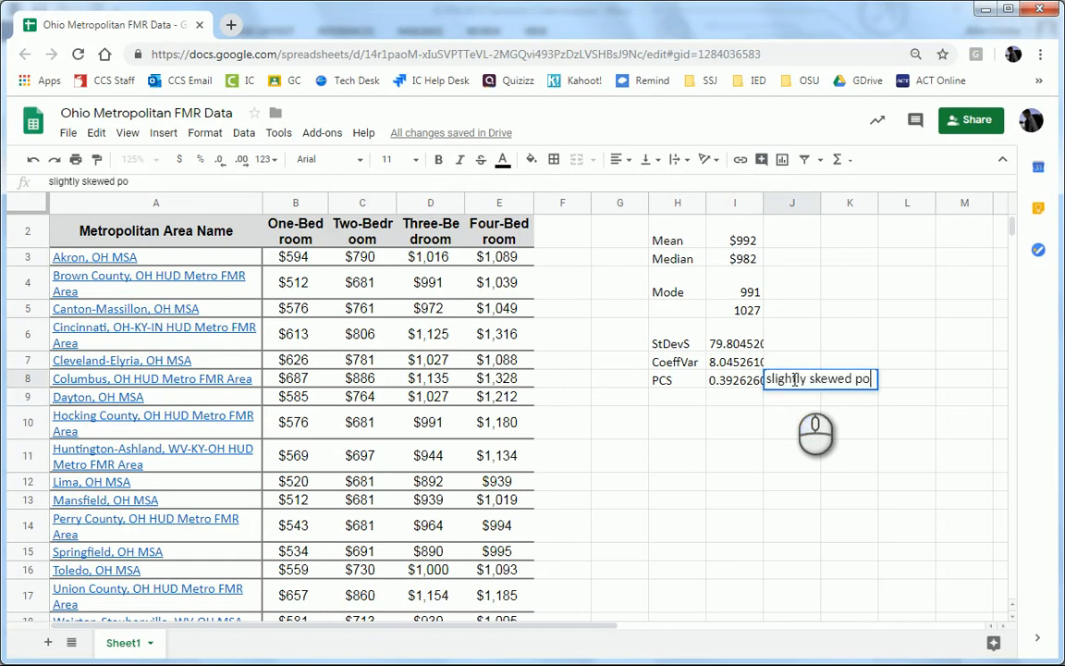
type("sitive")
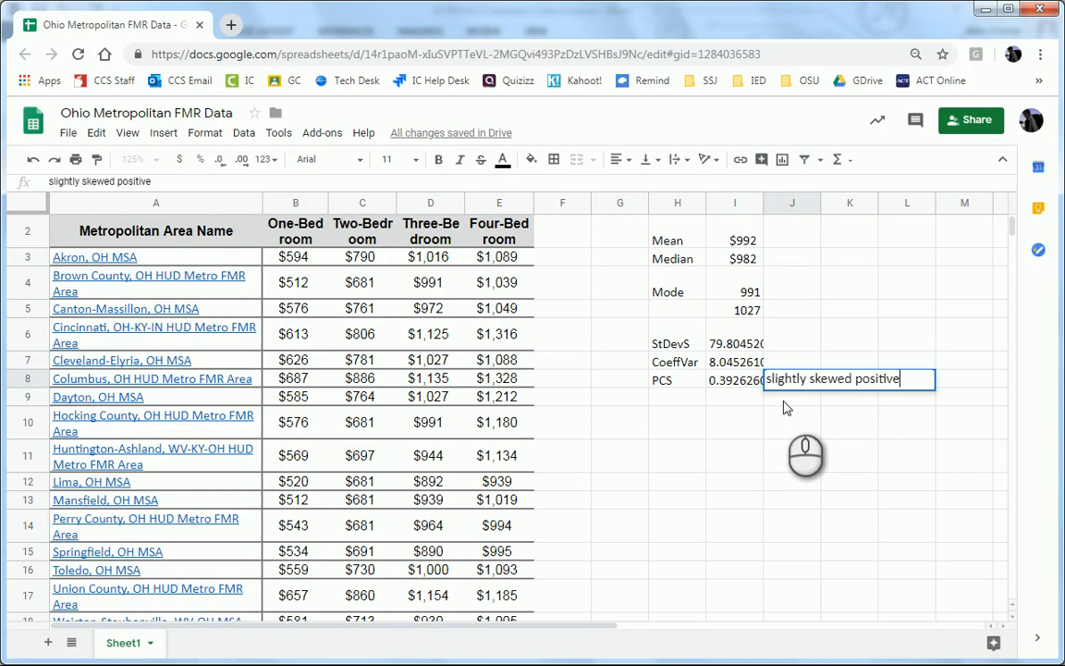
key("enter")
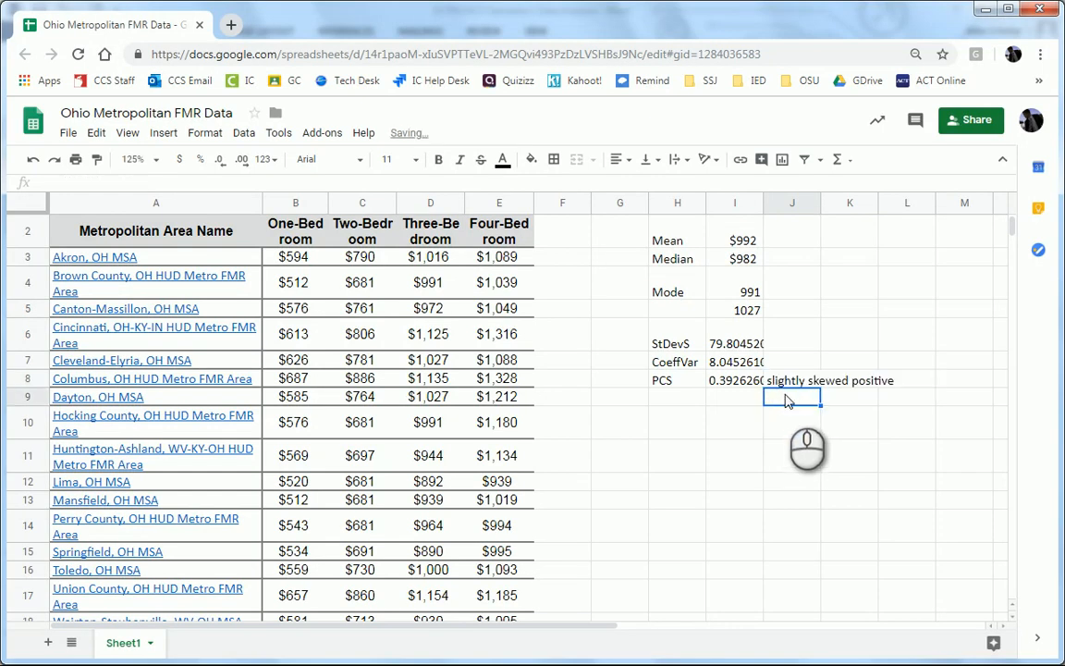
mouse_move(430, 264)
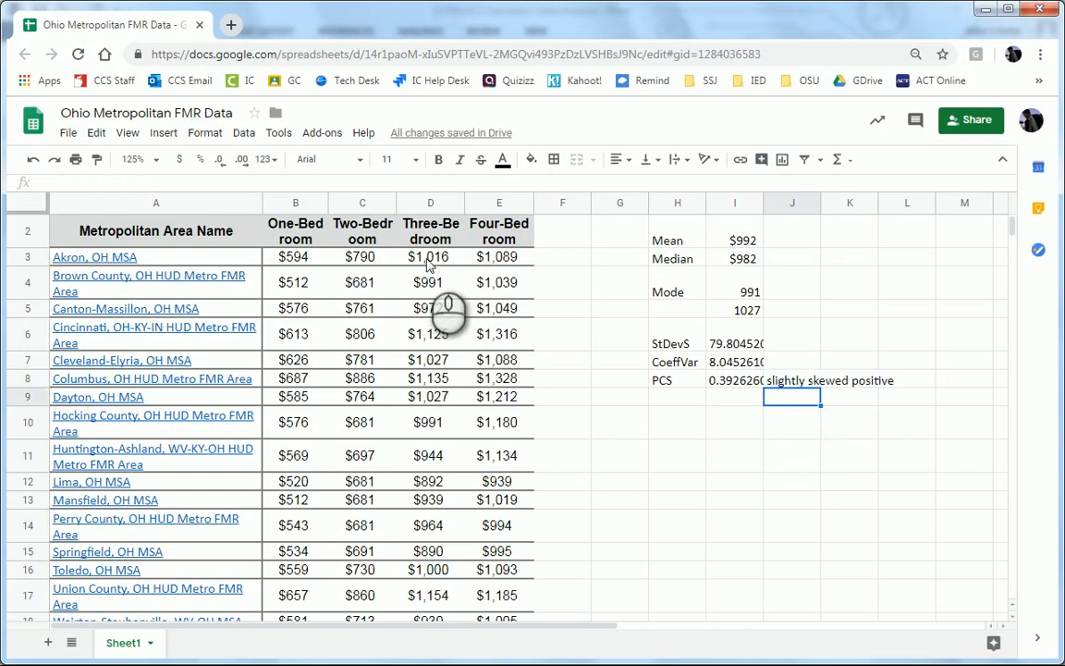